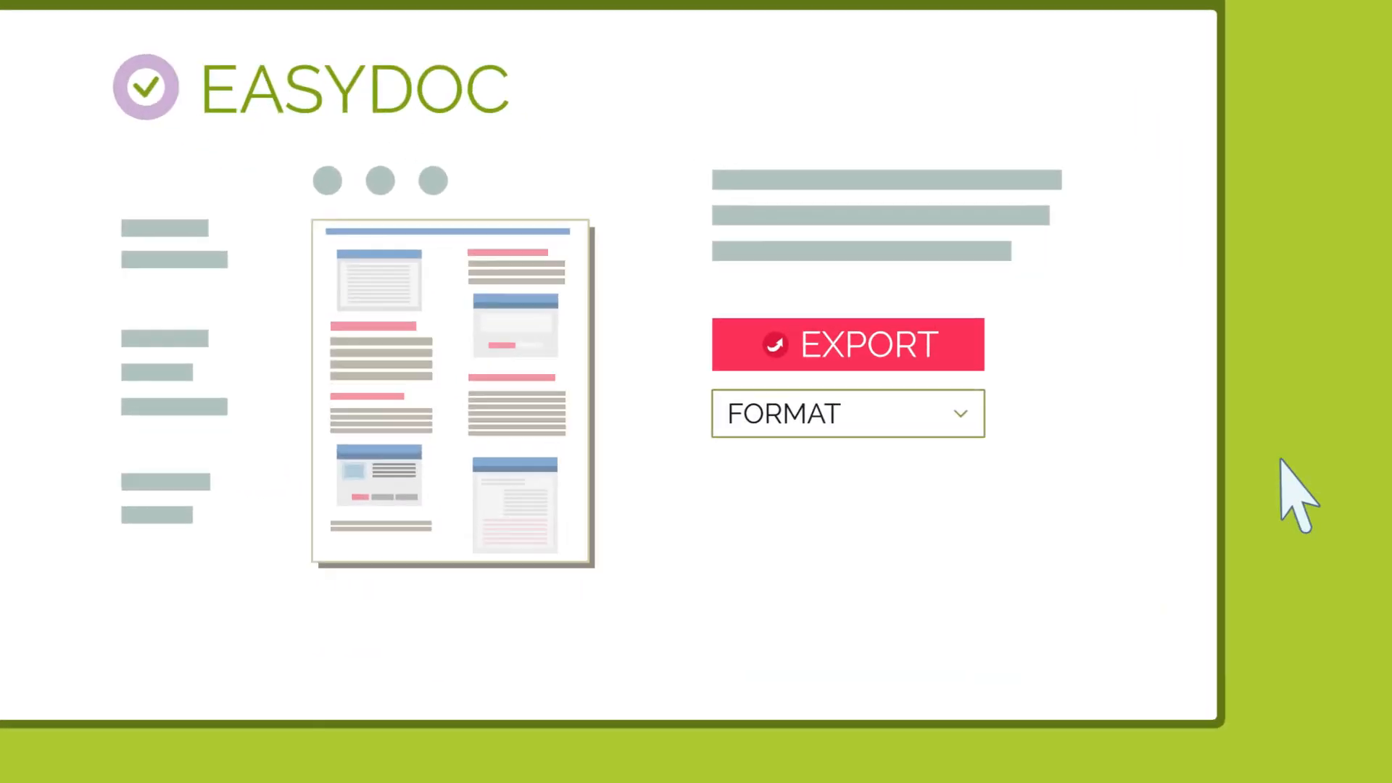
- Launch Dr. Explain to reach the project start choices
{"action": "left_click", "coordinate": [847, 413]}
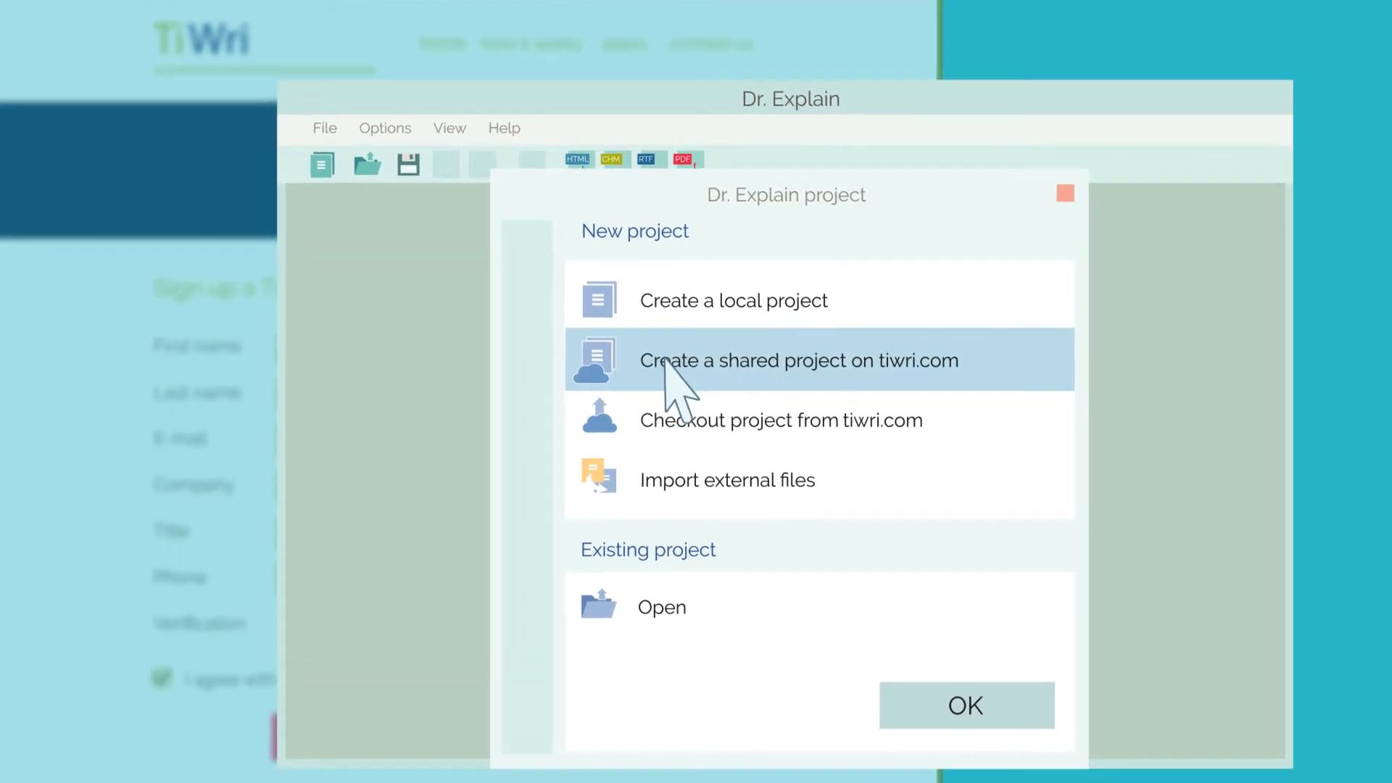
- Connect to the TiWri account and upload a new shared project named HelpDoc
{"action": "left_click", "coordinate": [965, 706]}
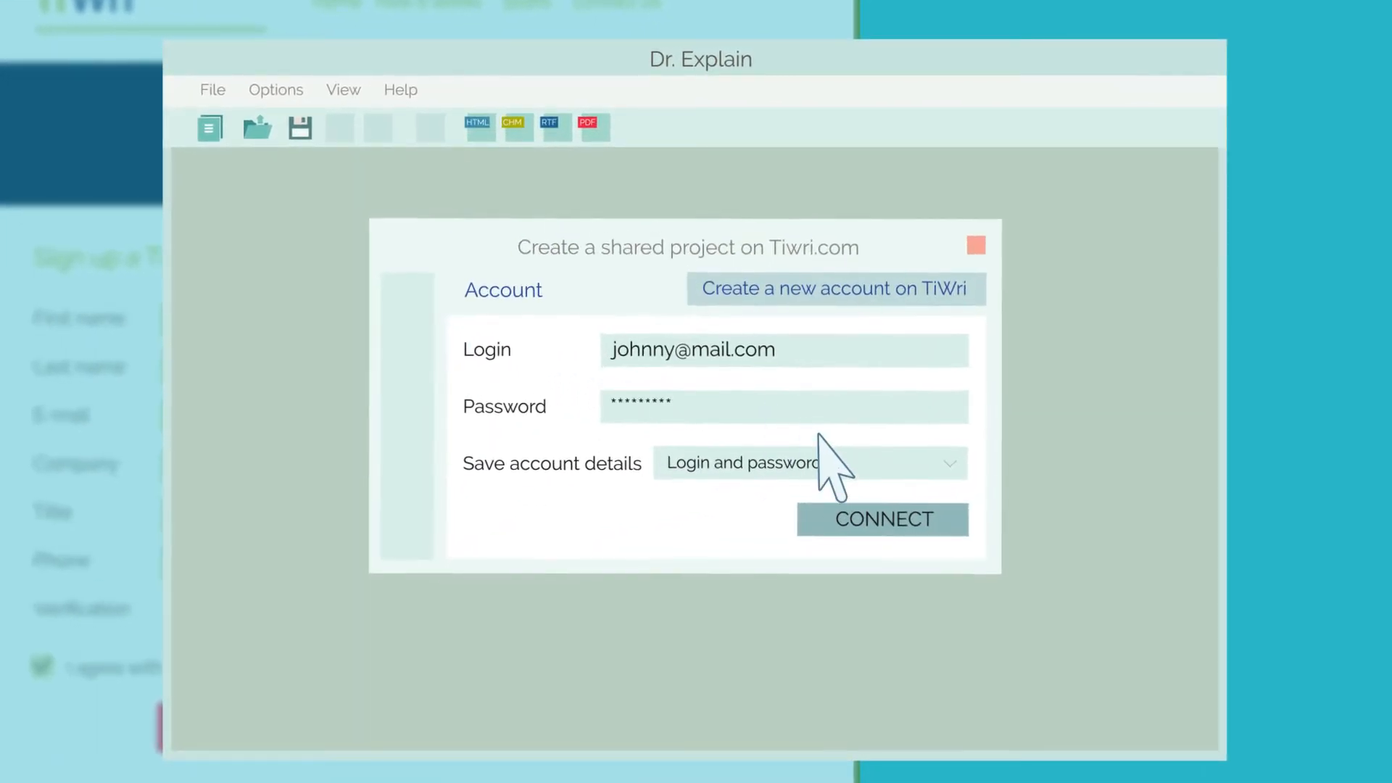
{"action": "left_click", "coordinate": [883, 519]}
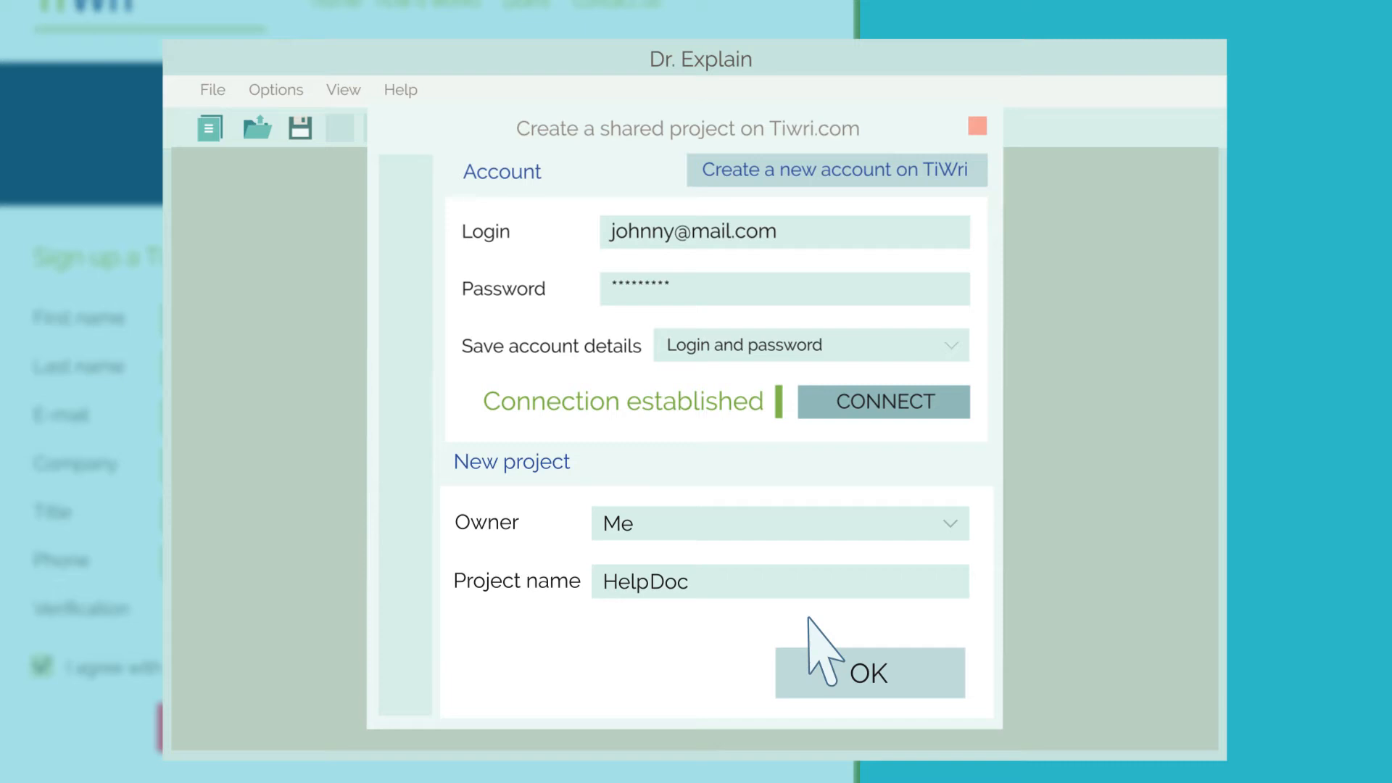
{"action": "left_click", "coordinate": [869, 672]}
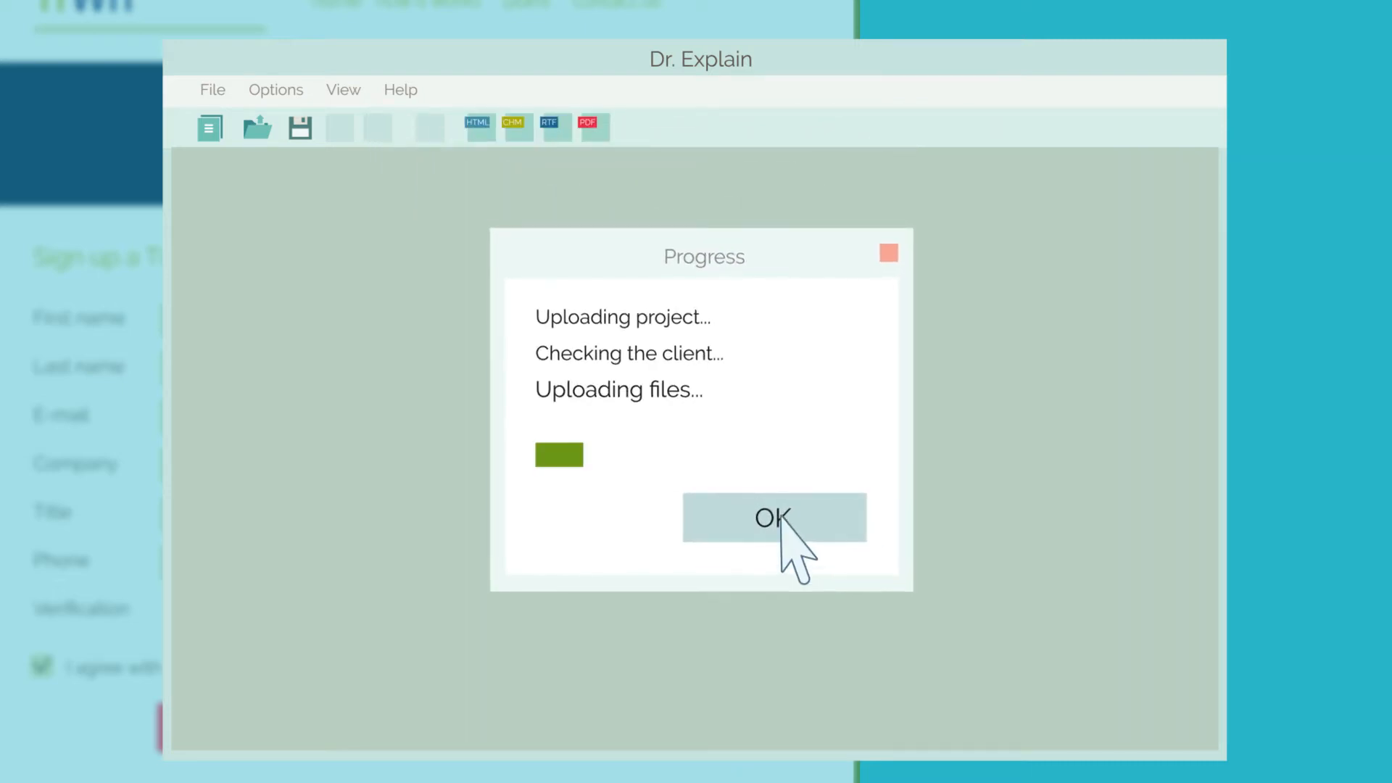
{"action": "left_click", "coordinate": [774, 518]}
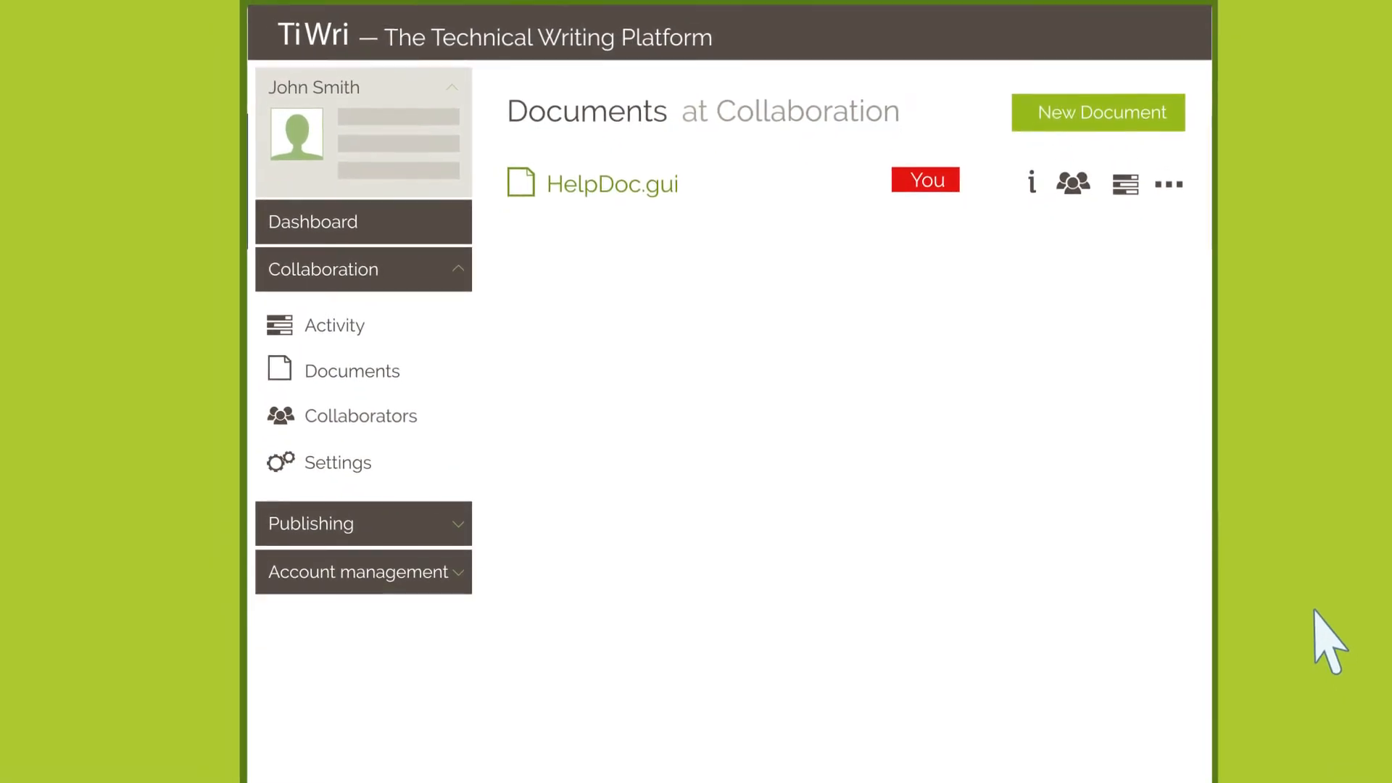
{"action": "mouse_move", "coordinate": [1134, 339]}
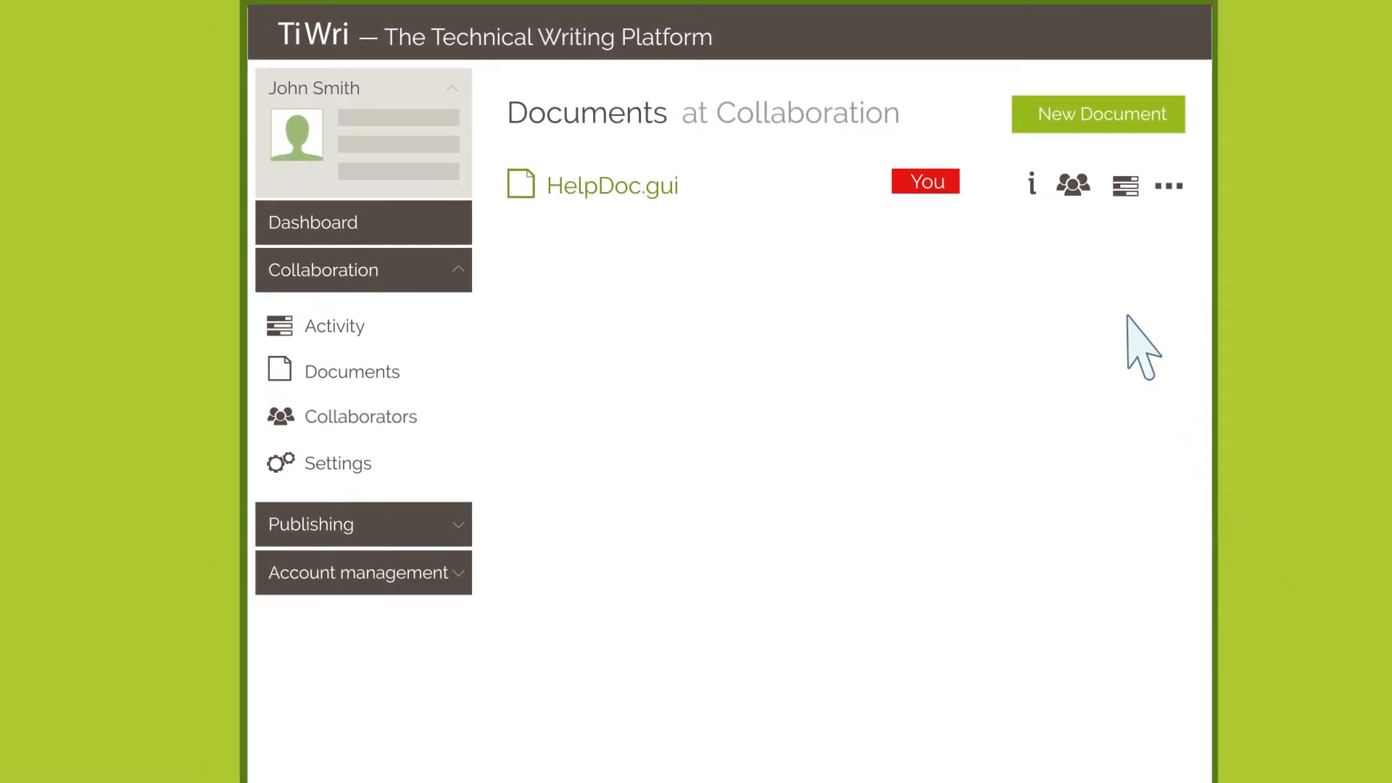
- Show the Collaboration Documents list where HelpDoc.gui now appears
{"action": "left_click", "coordinate": [1073, 184]}
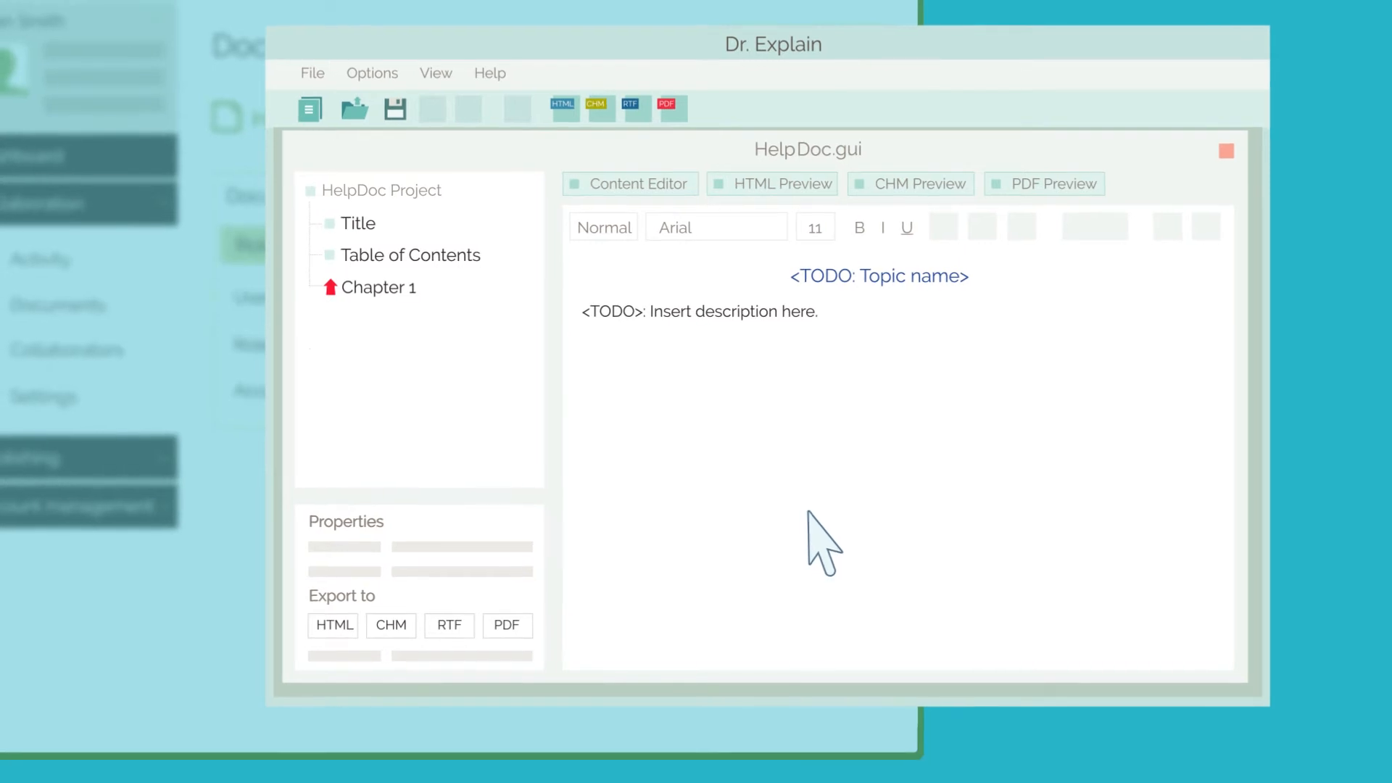
- Replace the placeholder topic heading with the title Chapter 1
{"action": "left_click", "coordinate": [378, 287]}
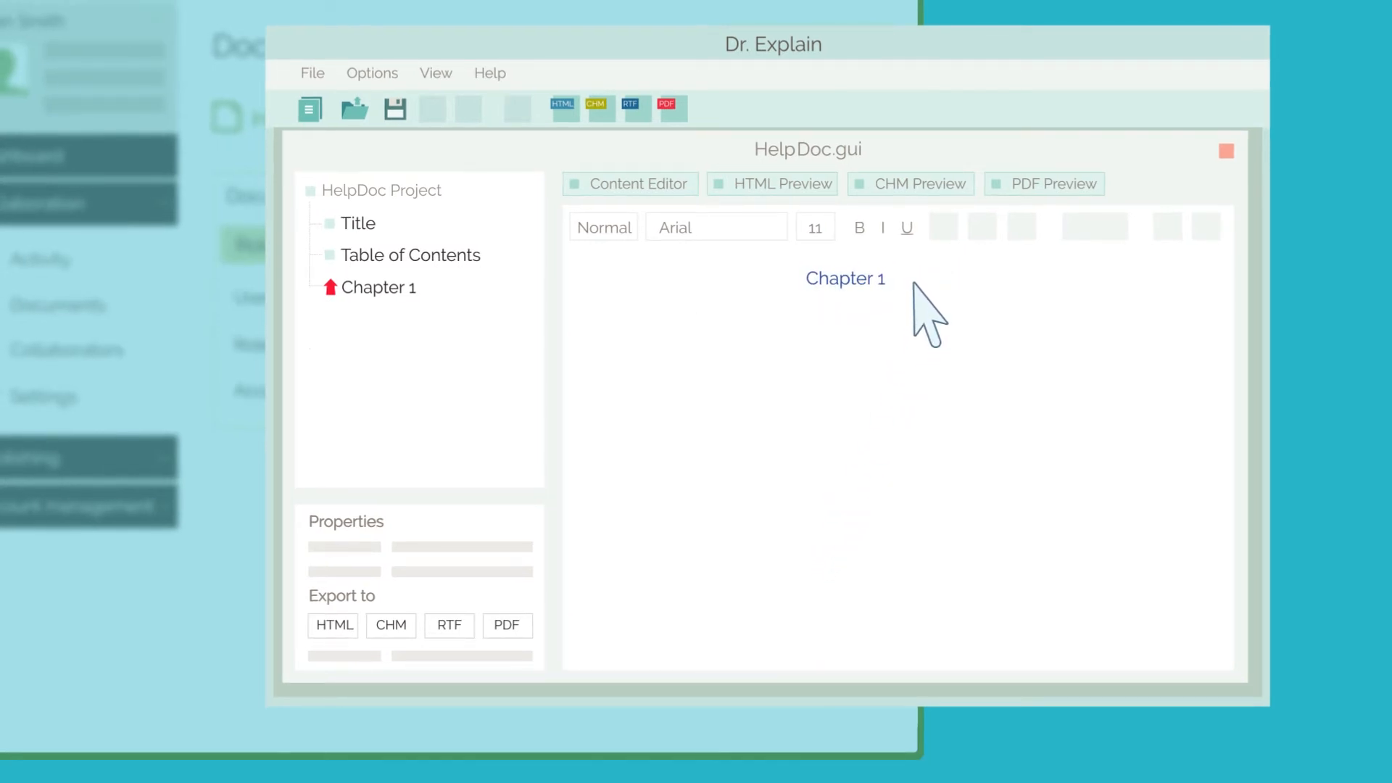
{"action": "mouse_move", "coordinate": [823, 343]}
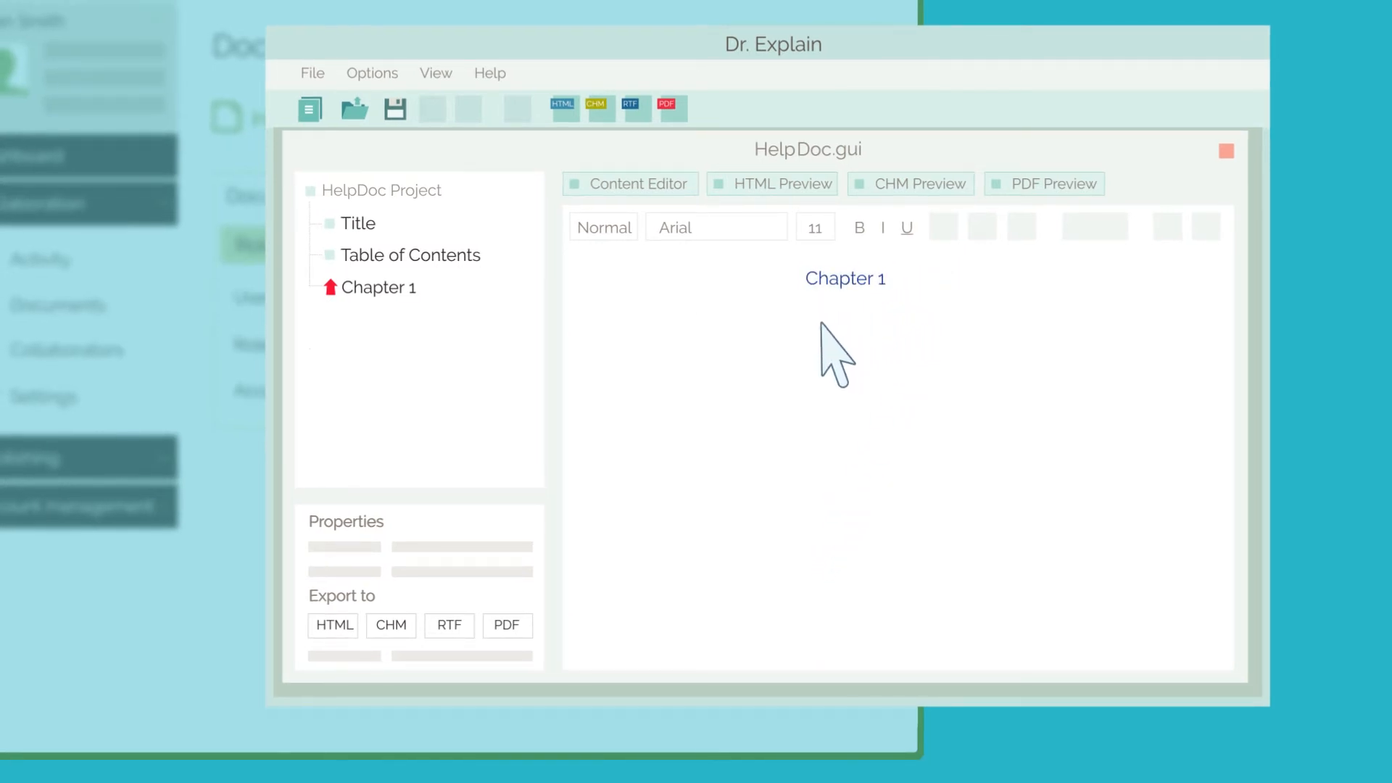